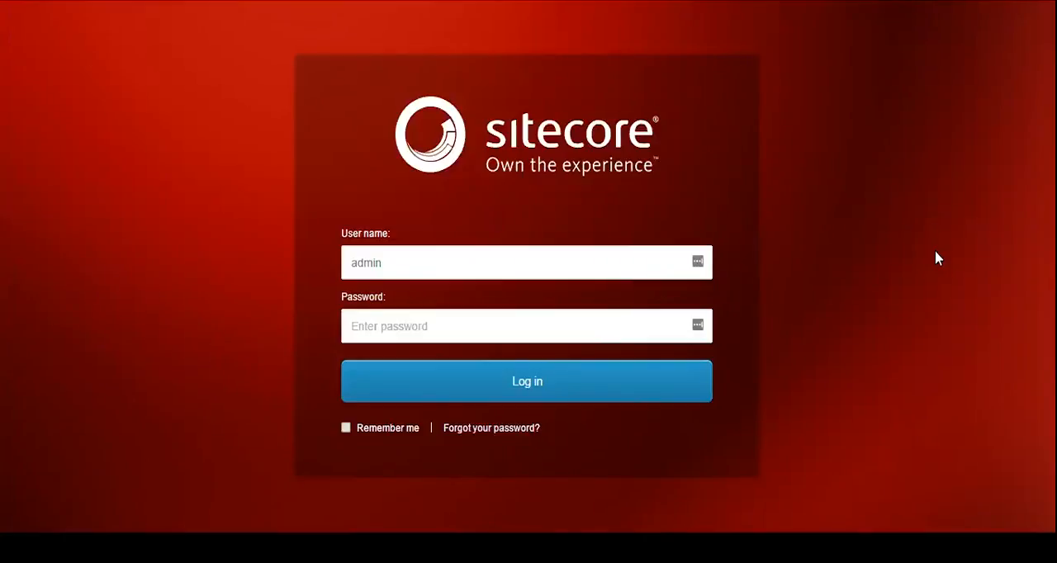
mouse_move(951, 261)
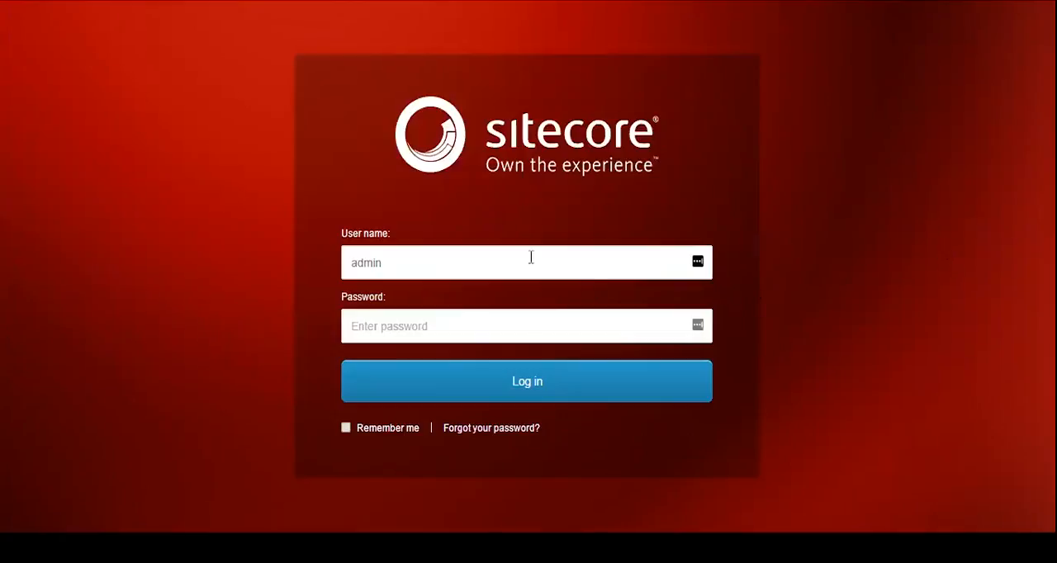
Sign in as administrator to reach the Sitecore launchpad of applications
left_click(526, 325)
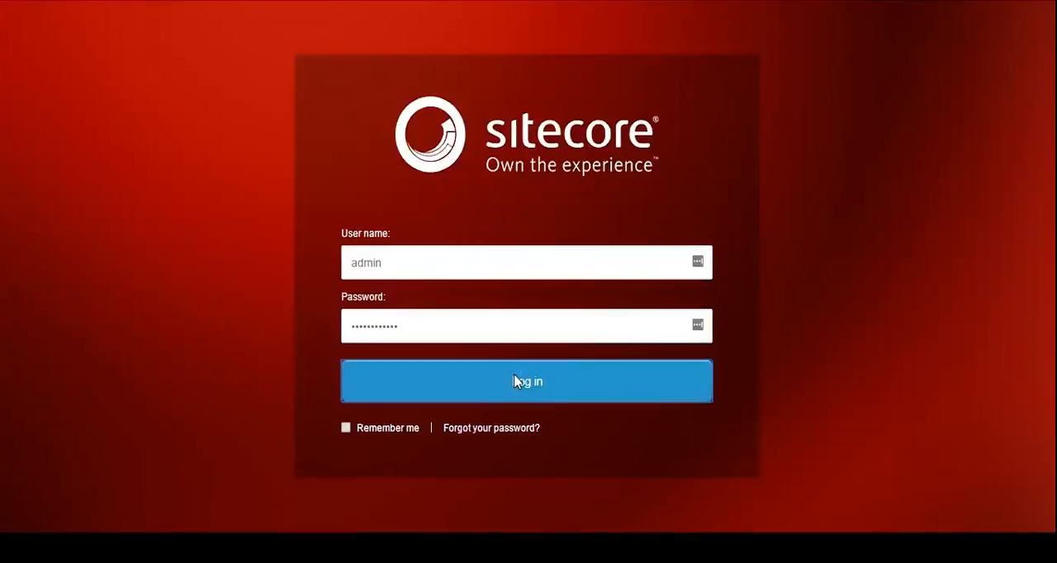
left_click(527, 380)
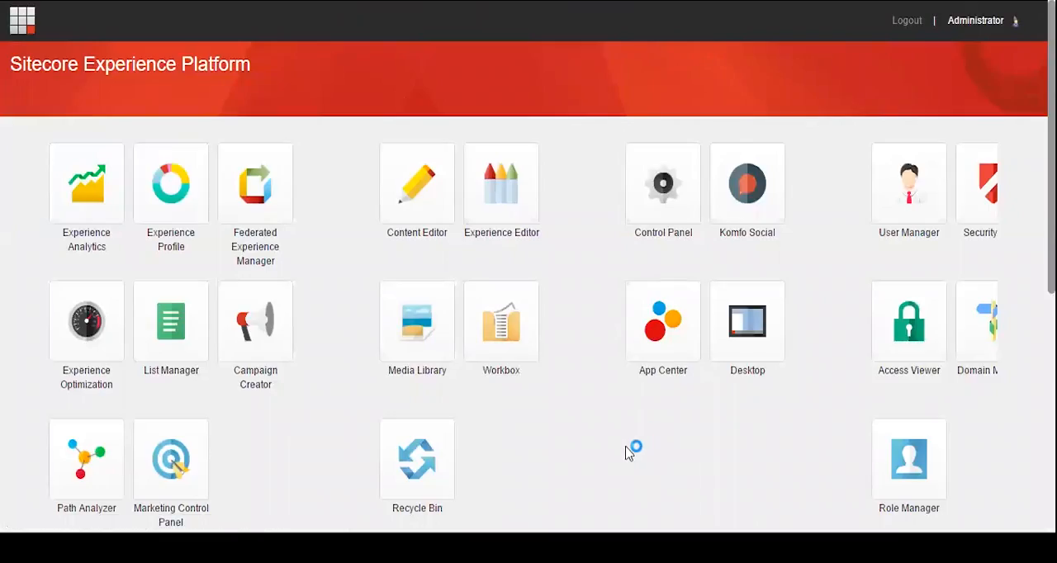
mouse_move(627, 453)
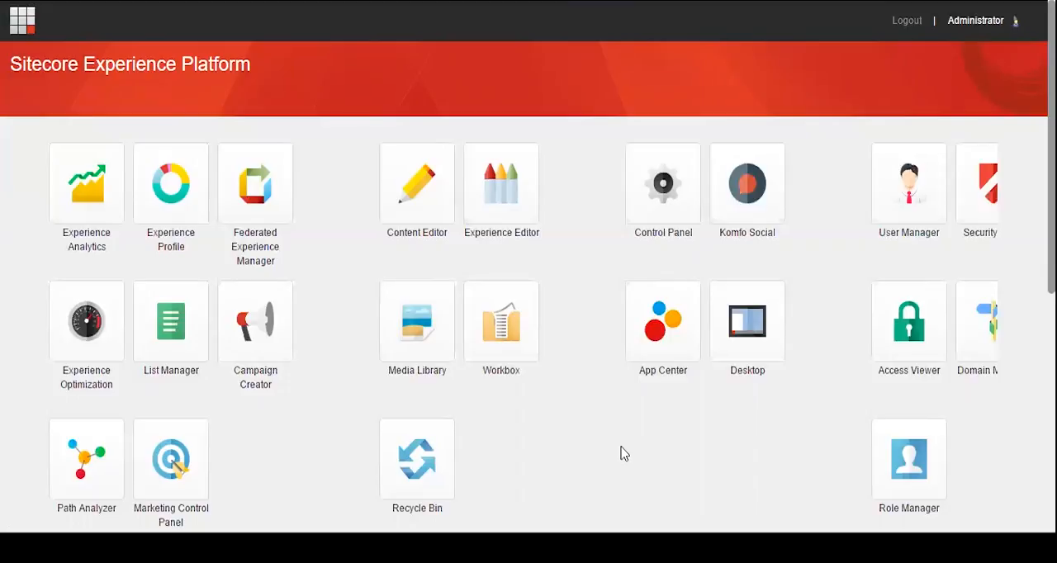
mouse_move(502, 231)
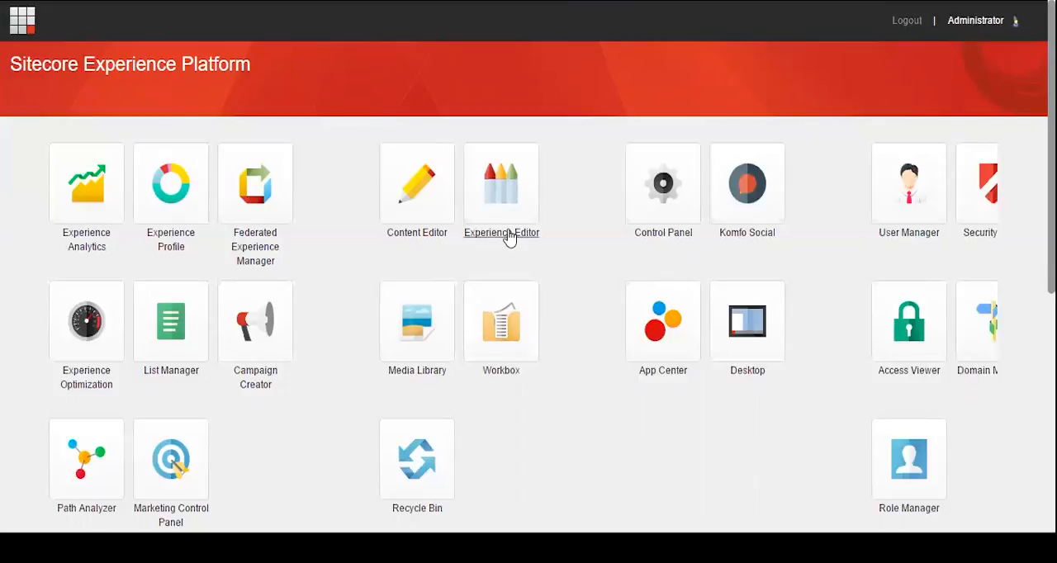
Launch the Experience Editor from the launchpad so the Habitat site loads
left_click(502, 184)
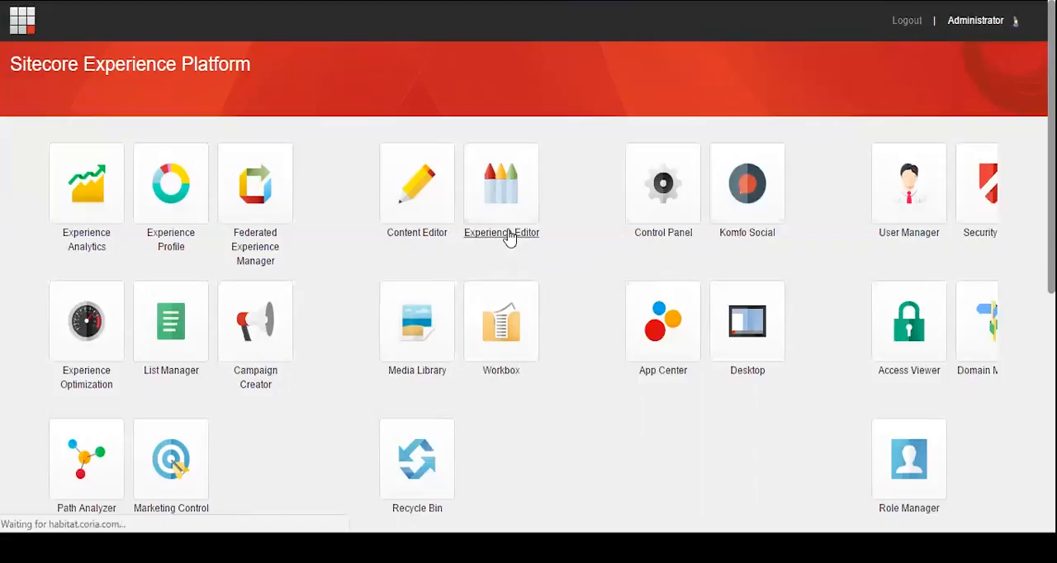
left_click(502, 184)
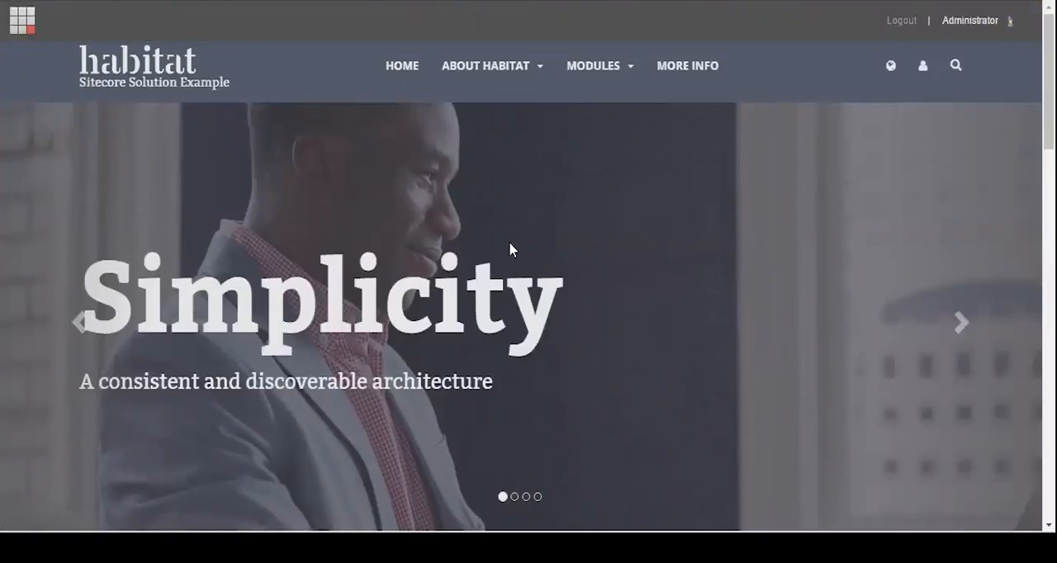
Expand the full editing ribbon above the Habitat home page
left_click(23, 19)
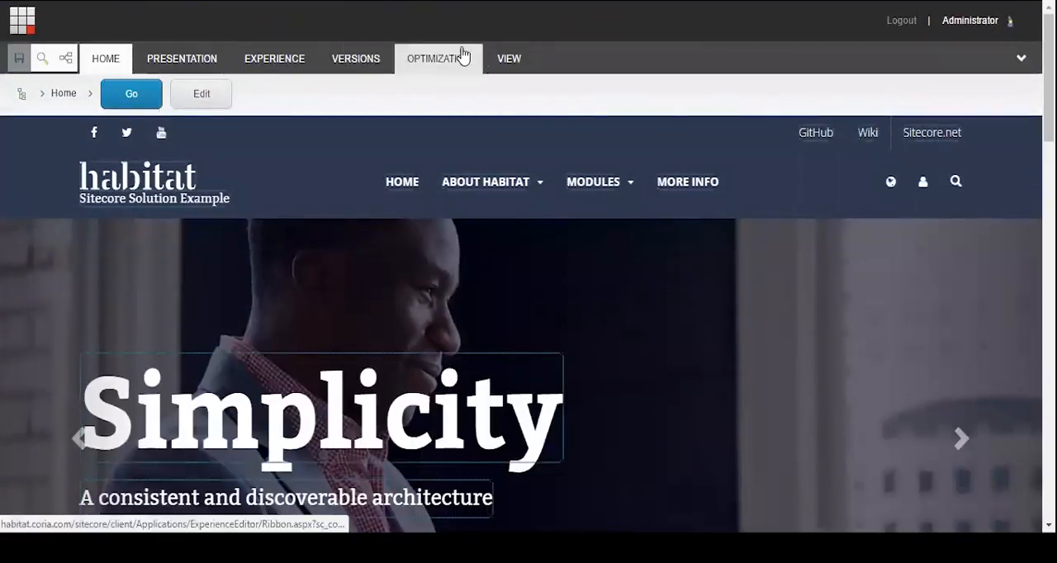
mouse_move(578, 91)
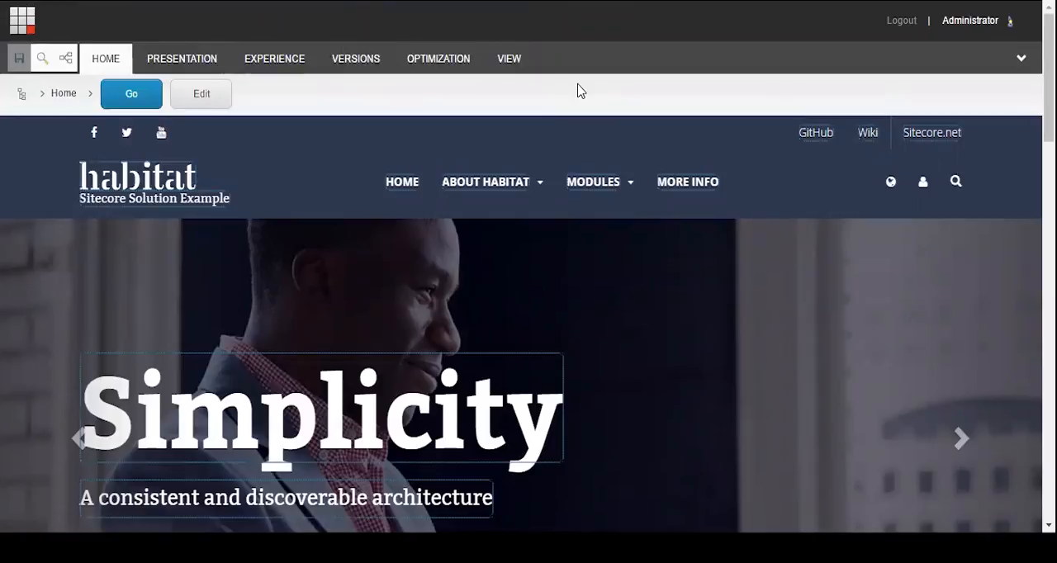
mouse_move(892, 57)
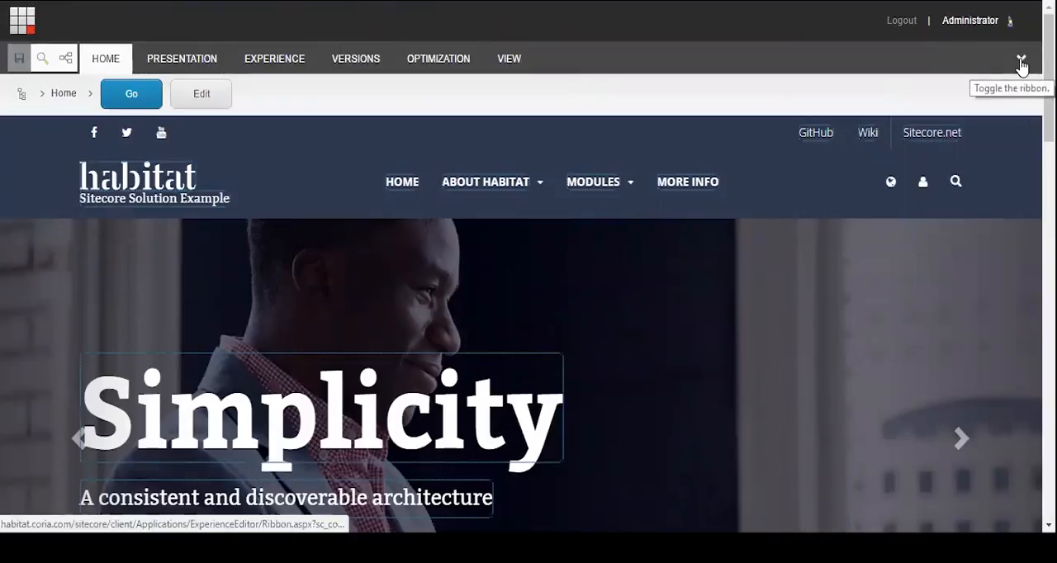
left_click(1021, 58)
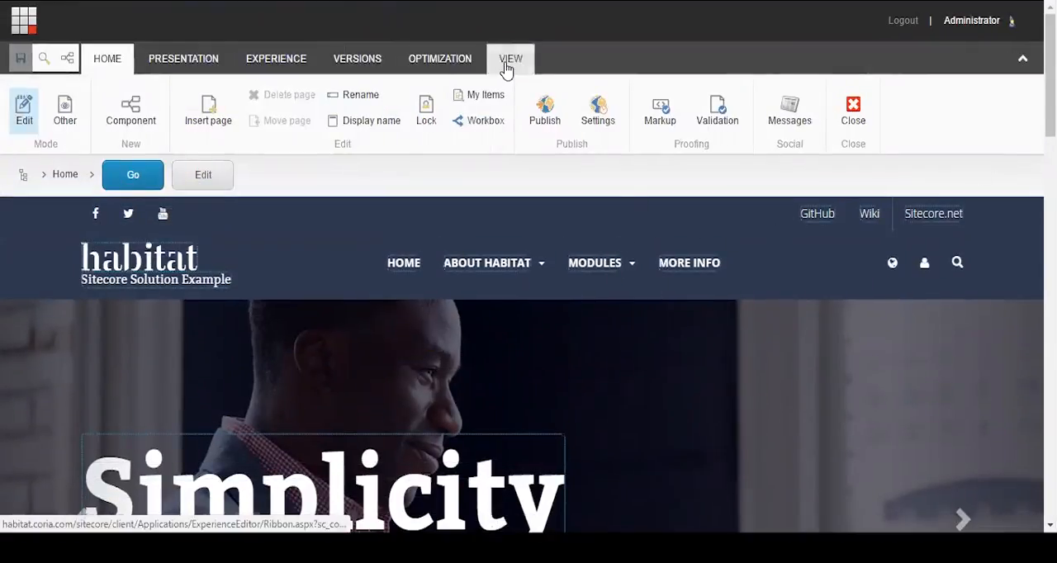
Show the View settings with editing, controls and navigation bar enabled
left_click(510, 57)
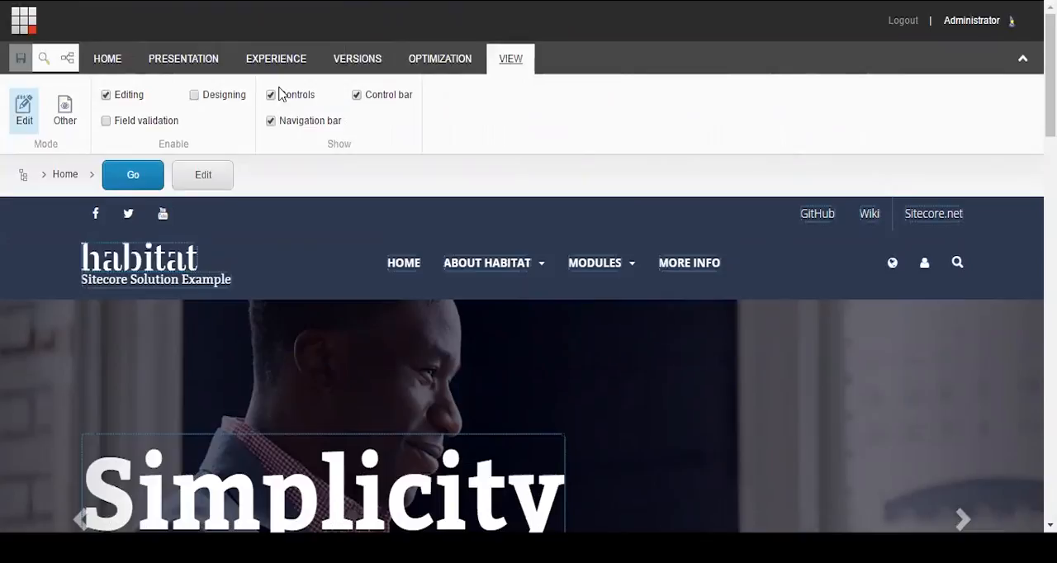
mouse_move(263, 105)
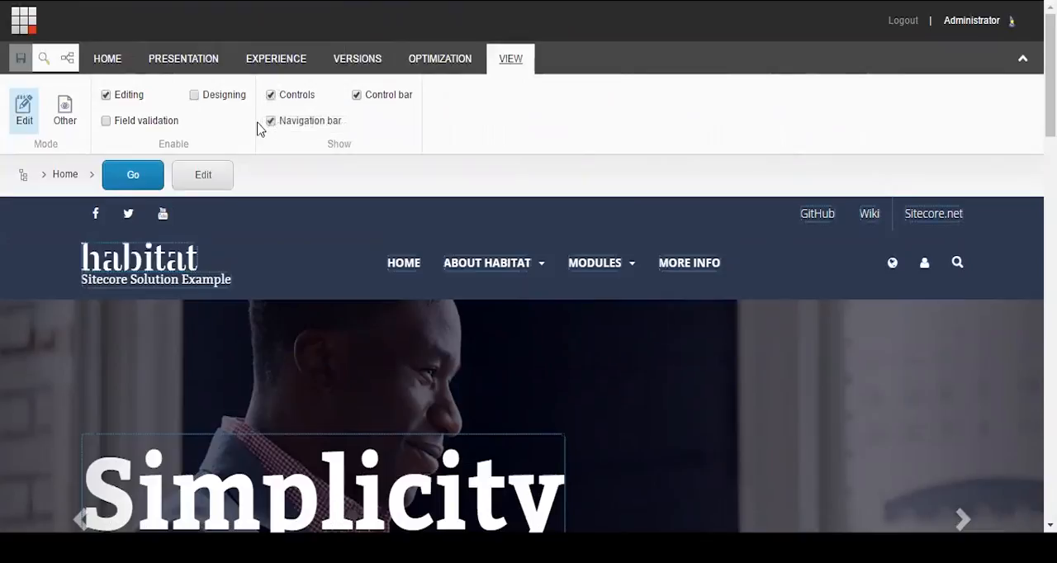
left_click(271, 121)
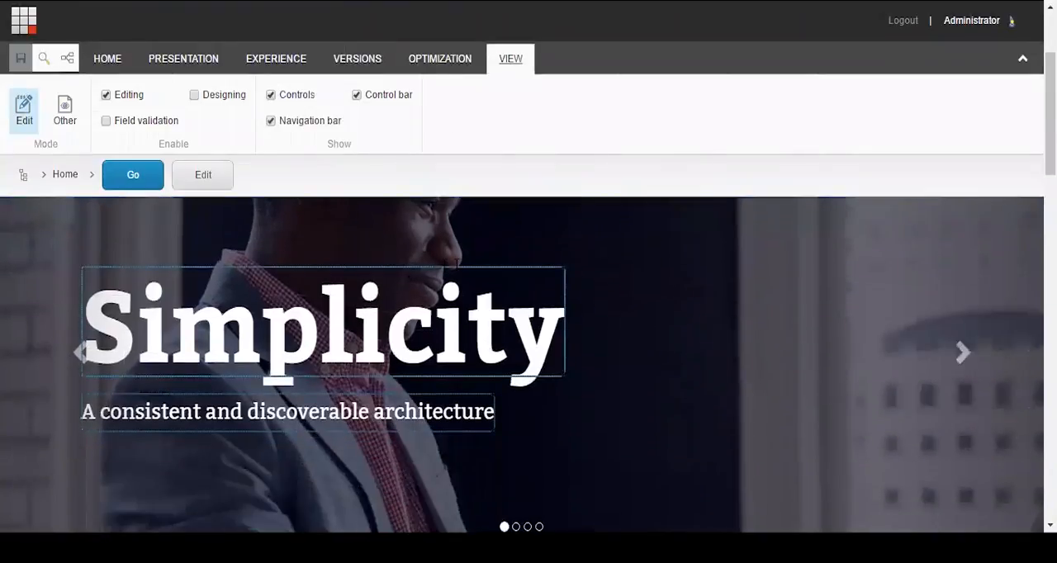
mouse_move(141, 338)
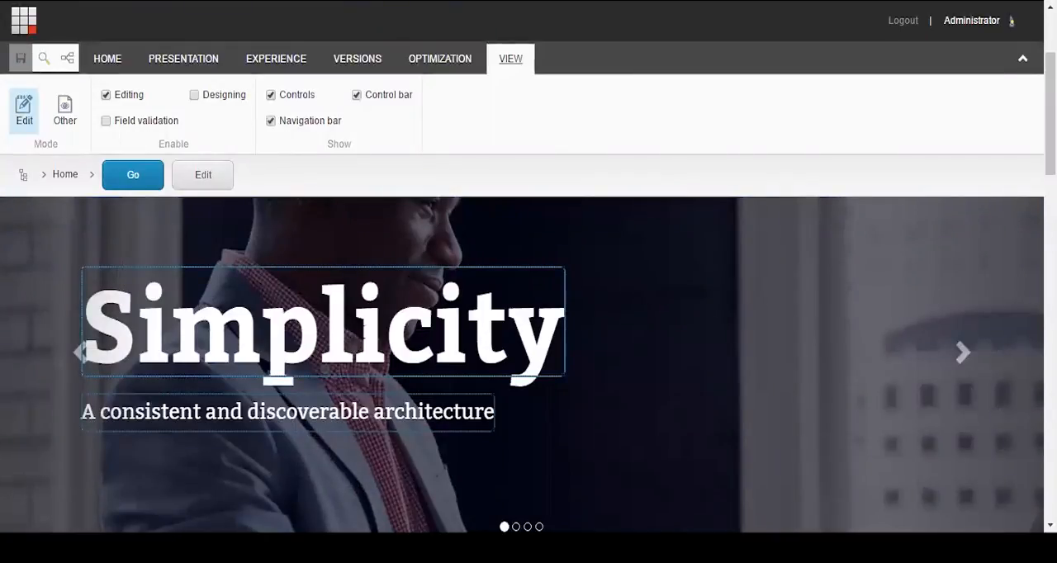
Edit the hero banner headline inline from 'Simplicity' to 'Simple.'
left_click(322, 322)
type("e.")
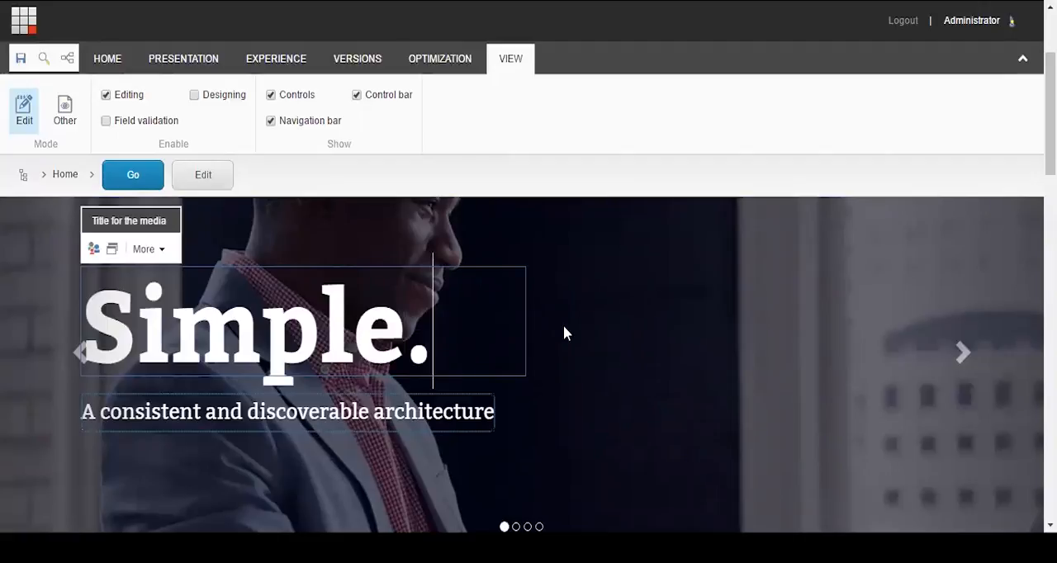
scroll("down", 3)
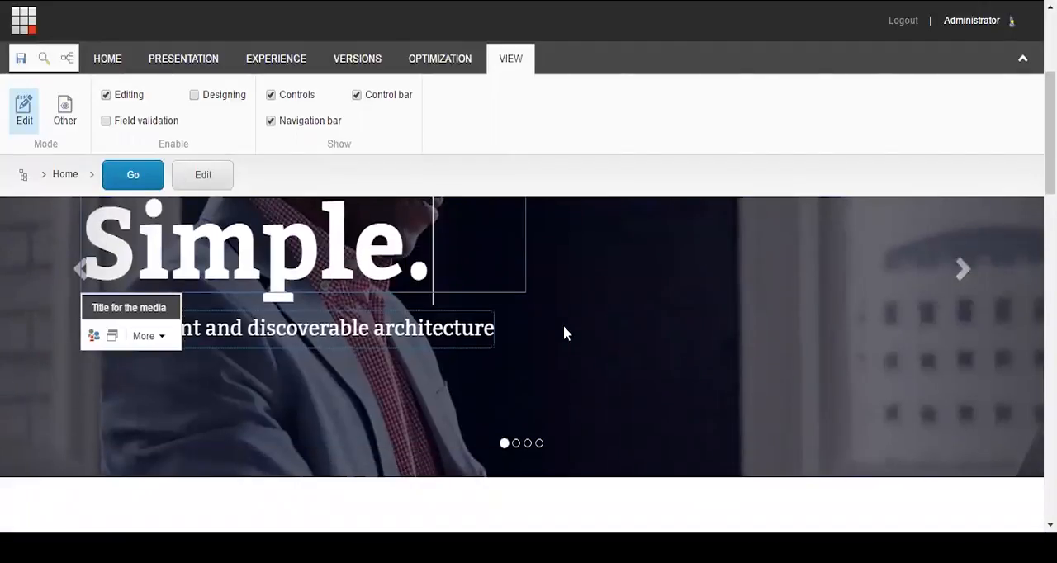
scroll("down", 3)
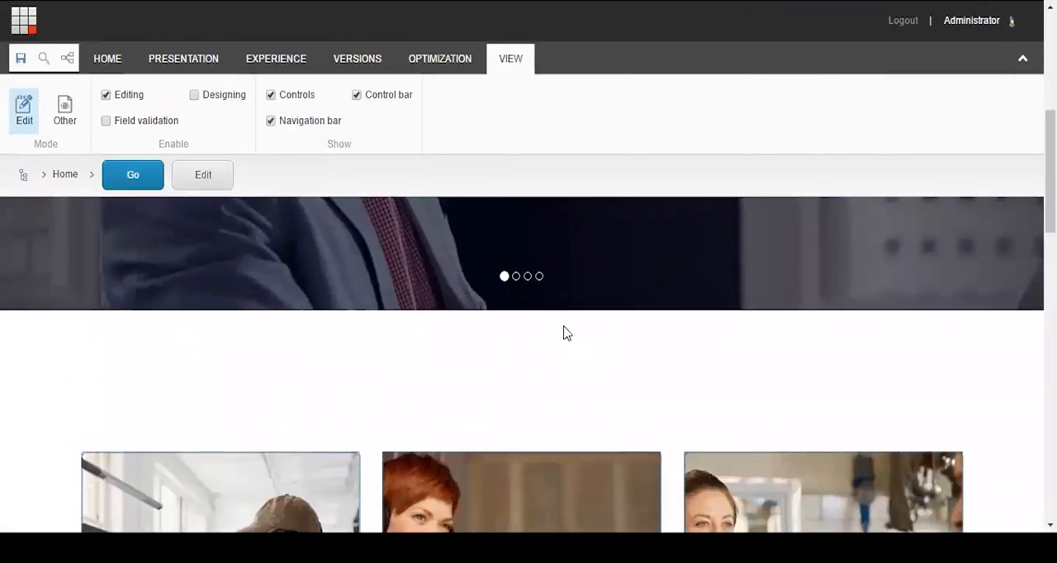
scroll("down", 3)
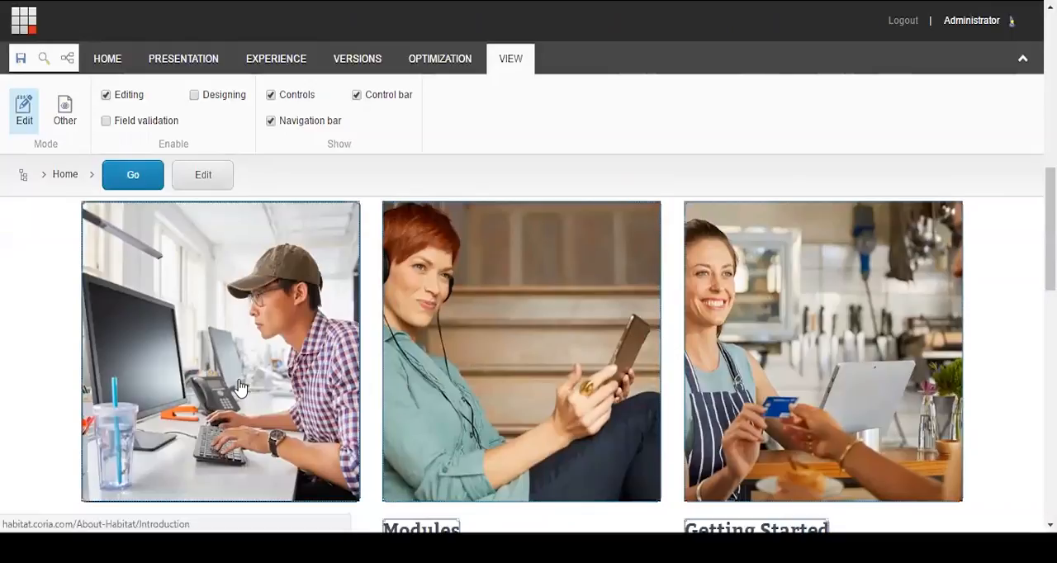
mouse_move(218, 358)
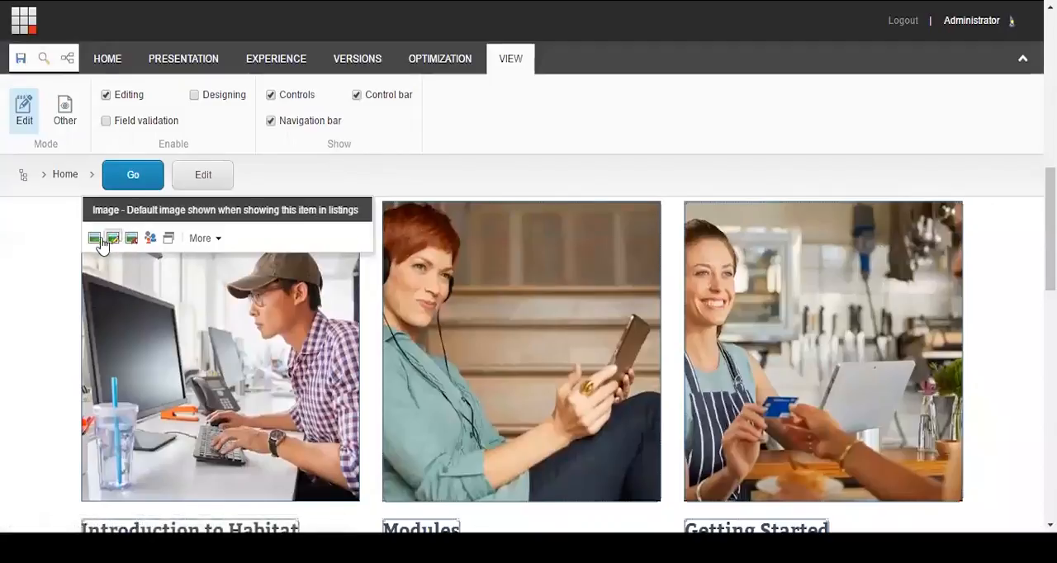
mouse_move(112, 238)
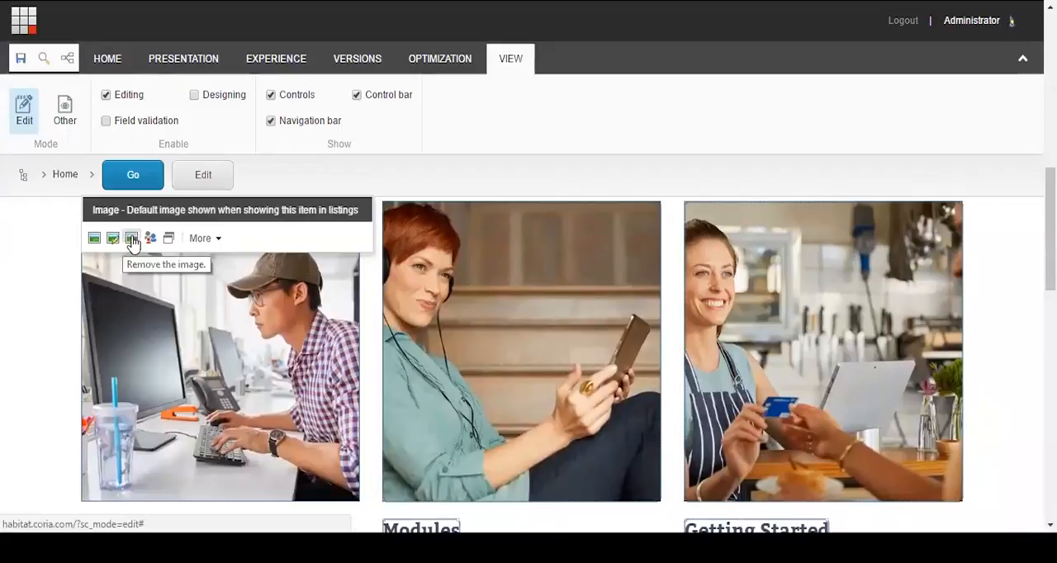
mouse_move(150, 238)
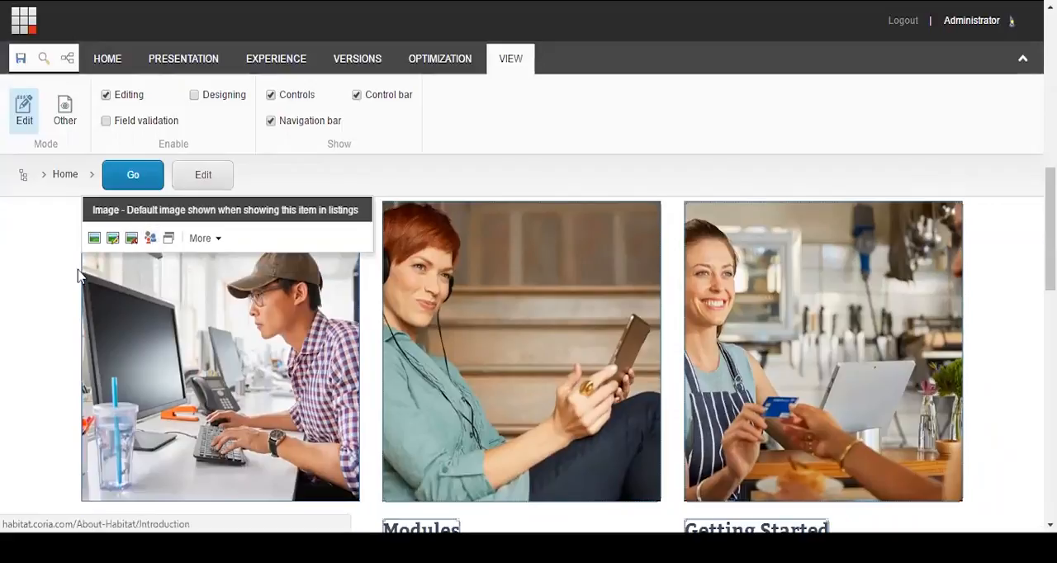
mouse_move(20, 58)
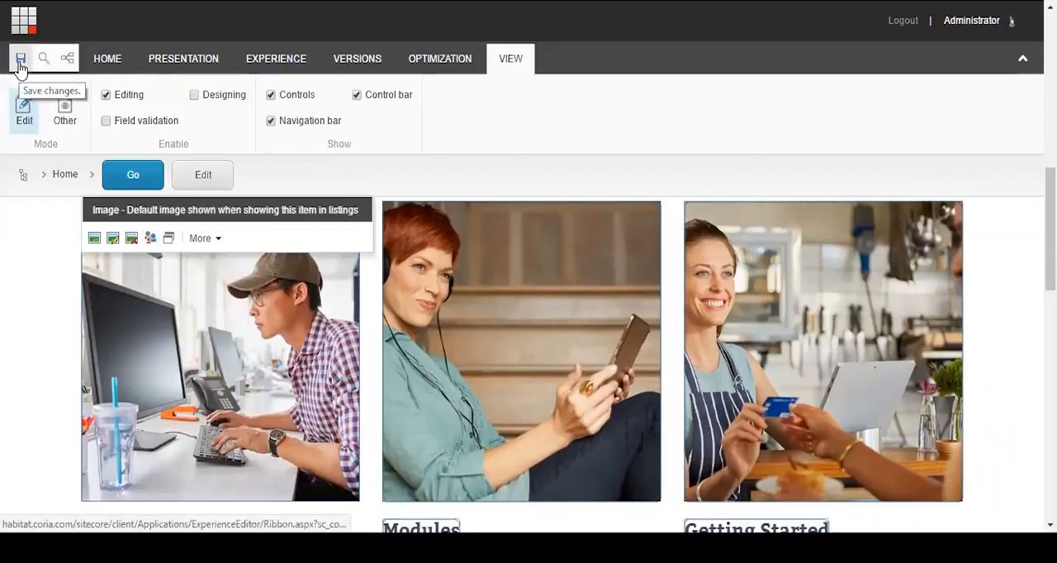